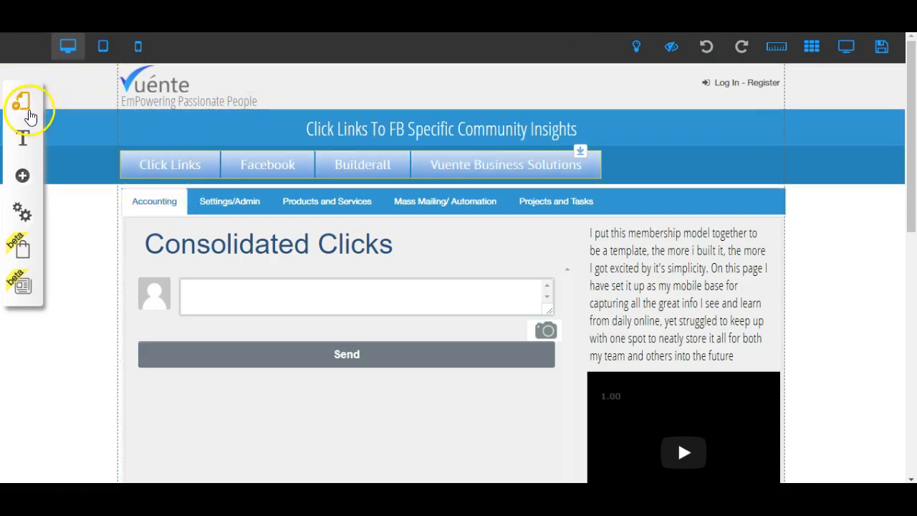
# Step: Open the Members Area layout's pages and load the Facebook page into the editor
pyautogui.click(23, 100)
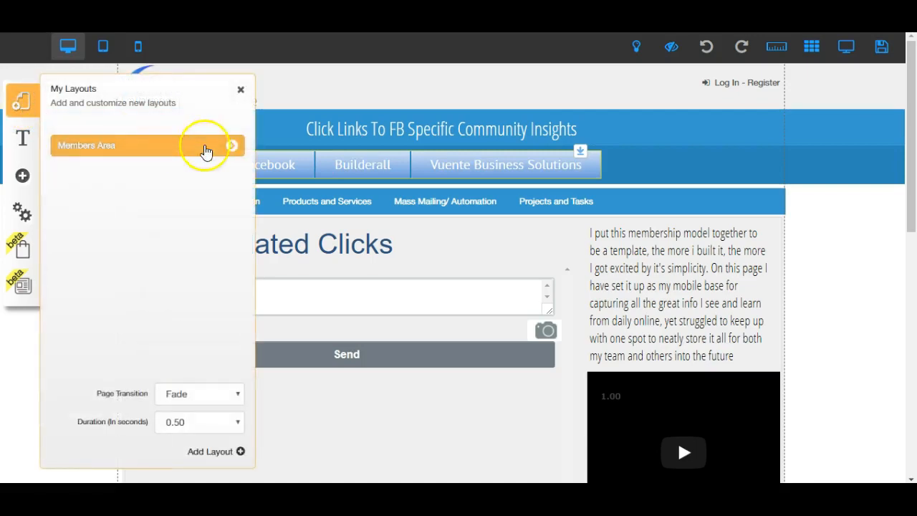
pyautogui.click(207, 146)
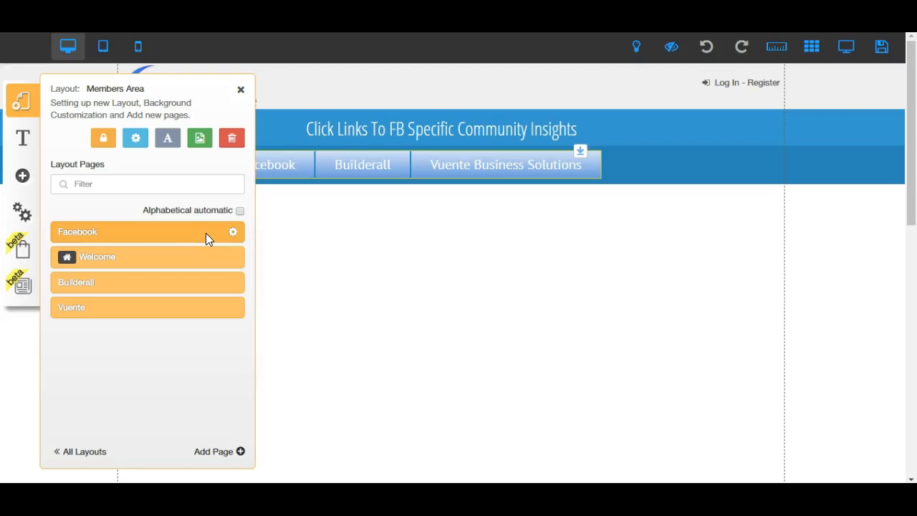
pyautogui.click(232, 231)
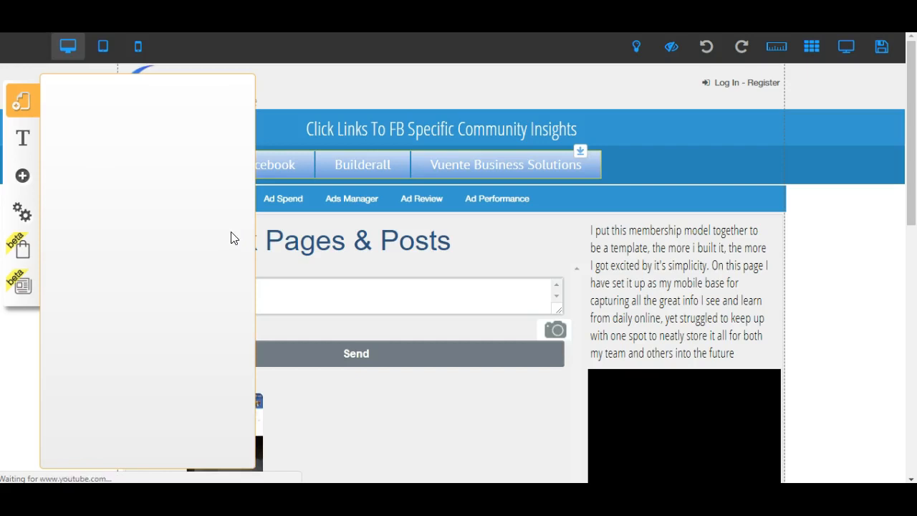
# Step: Open the Facebook page's settings and request a duplicate of the page
pyautogui.click(191, 121)
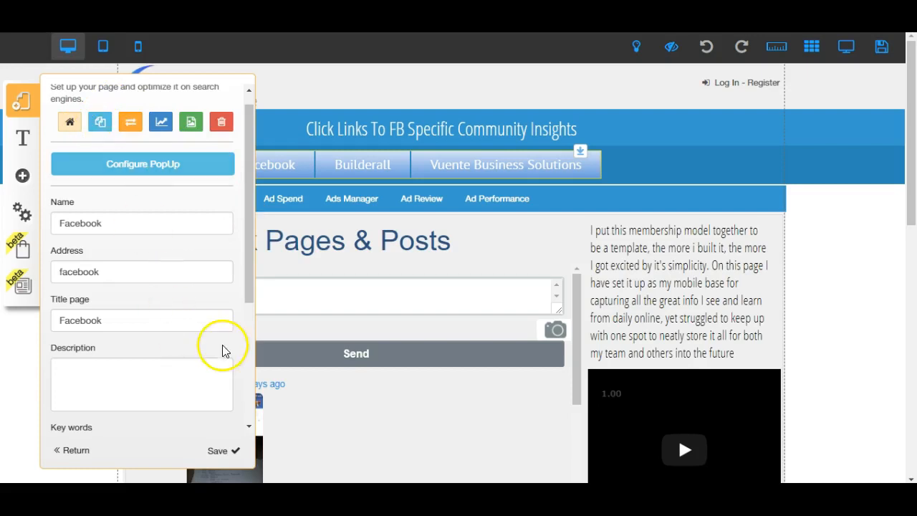
pyautogui.moveTo(63, 459)
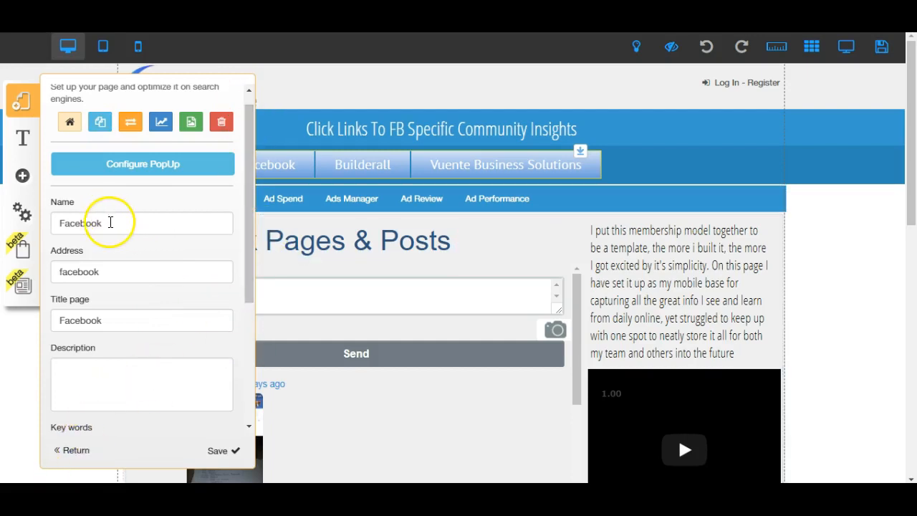
pyautogui.doubleClick(80, 222)
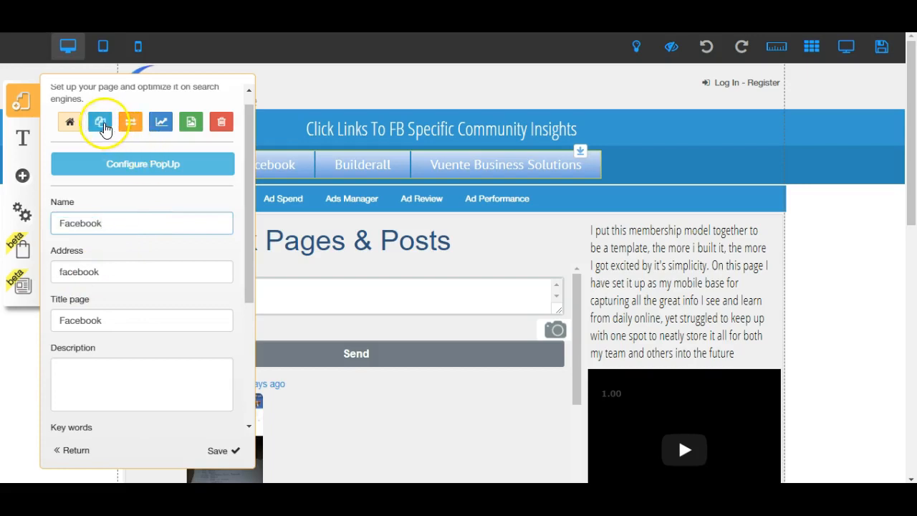
pyautogui.click(100, 122)
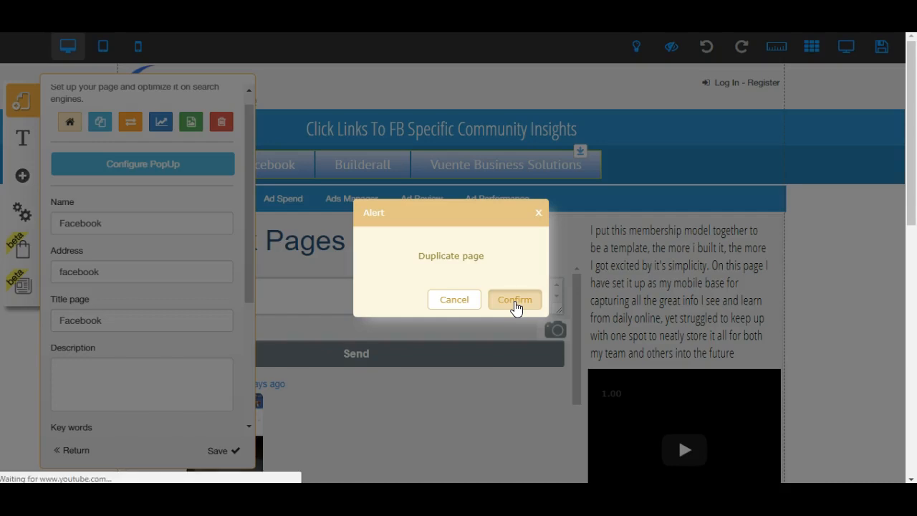
# Step: Confirm the duplication and rename Facebook-copy-1 to Facebook2 with address facebook2
pyautogui.click(514, 300)
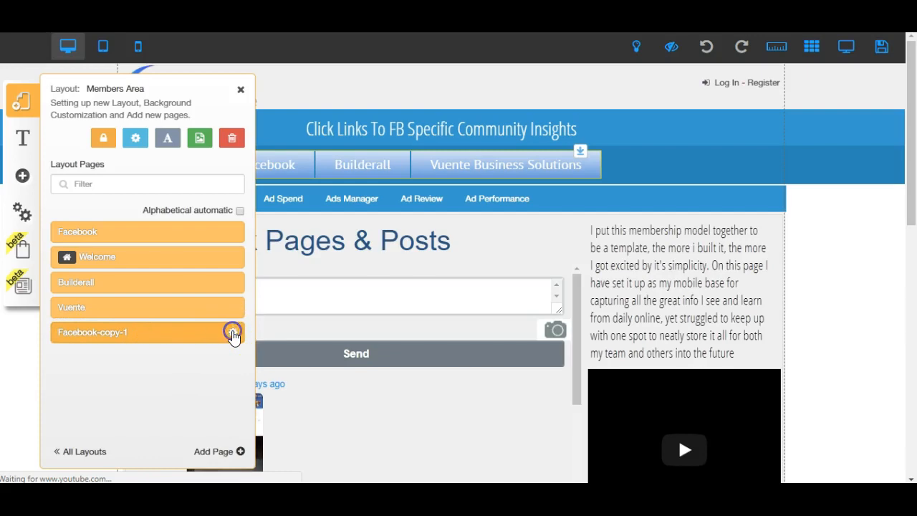
pyautogui.click(233, 332)
pyautogui.write('facebook2')
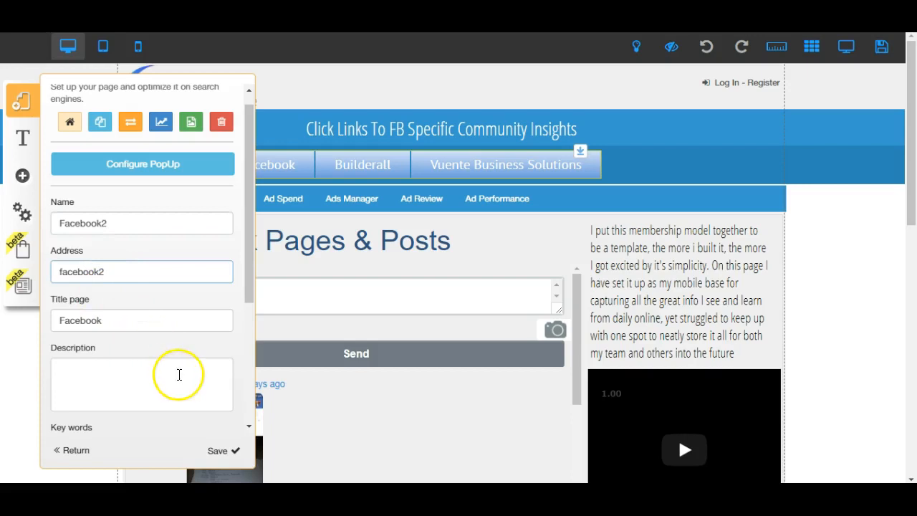
pyautogui.click(217, 450)
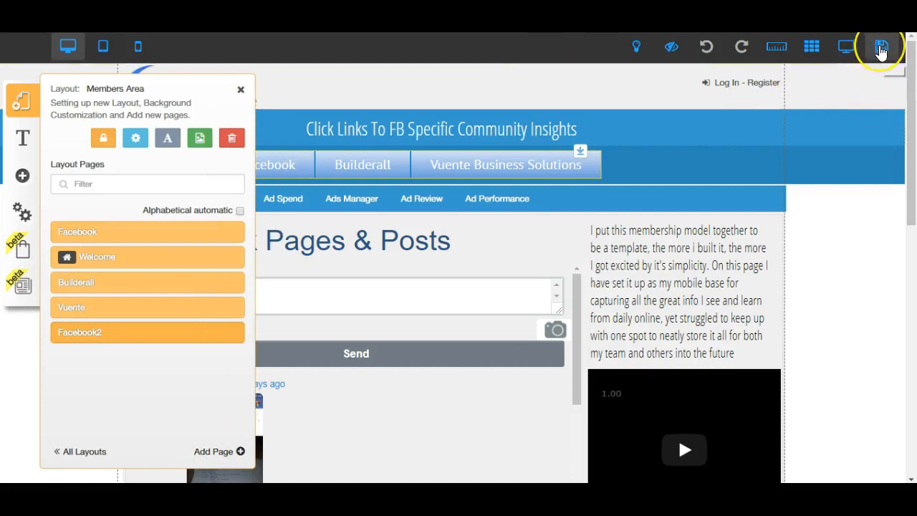
pyautogui.moveTo(881, 47)
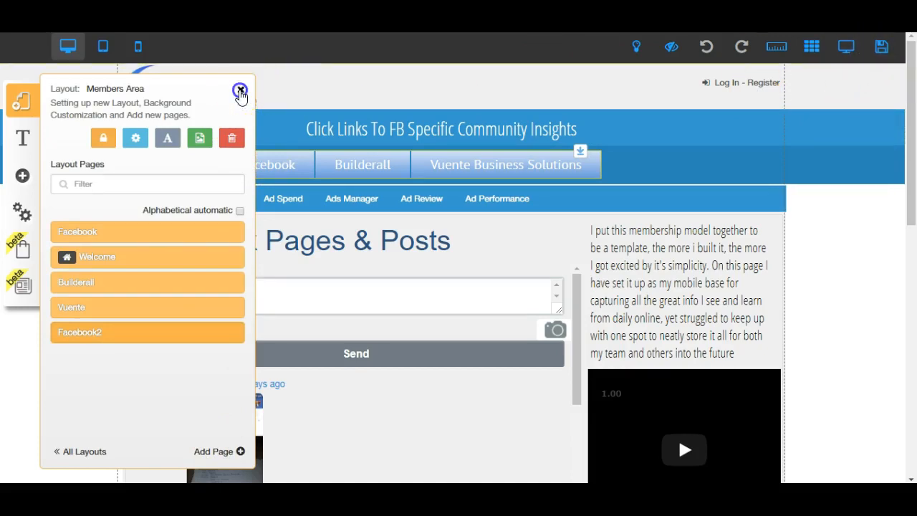
# Step: Close the Layout Pages panel and return to the layout list showing Members Area
pyautogui.click(240, 89)
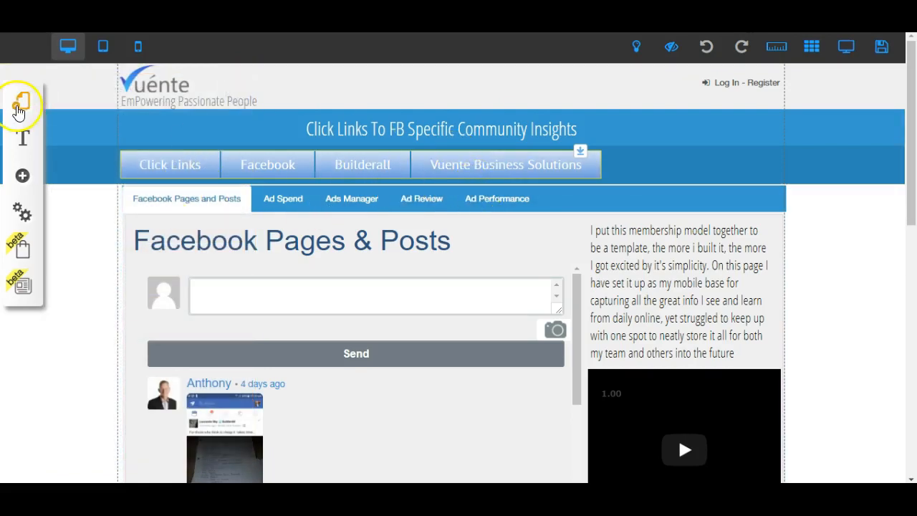
pyautogui.click(21, 100)
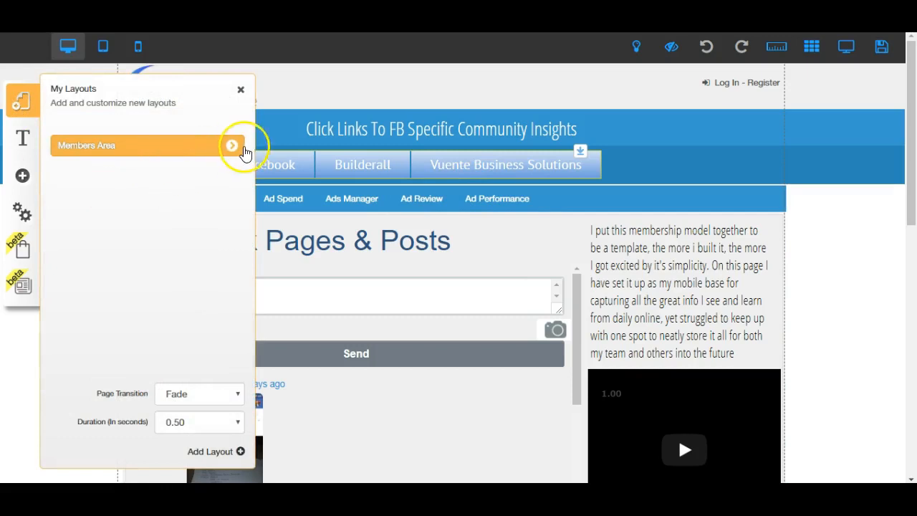
# Step: Open Members Area, move Facebook2 above Welcome, and save the website
pyautogui.click(232, 145)
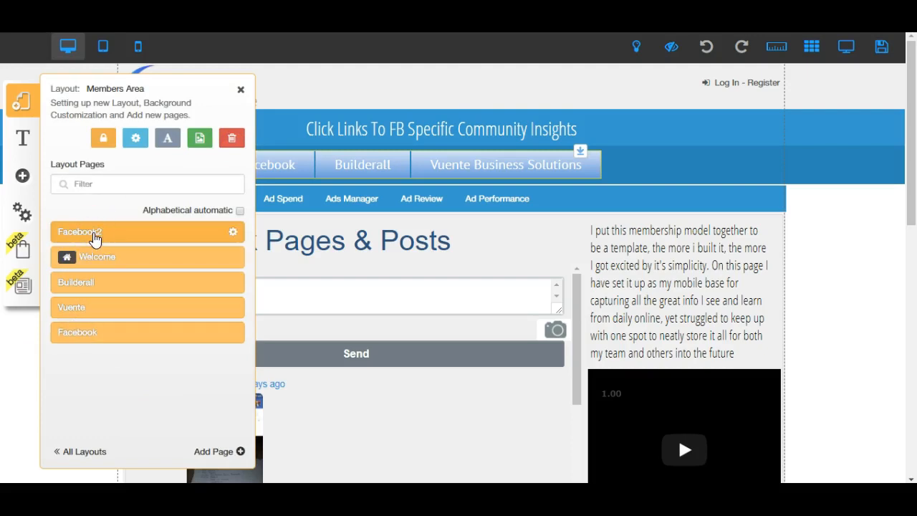
pyautogui.moveTo(846, 46)
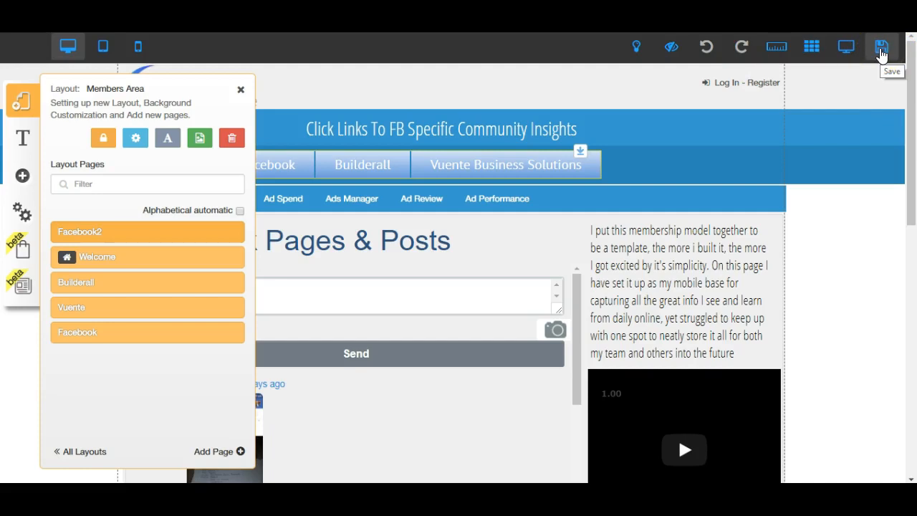
pyautogui.click(881, 46)
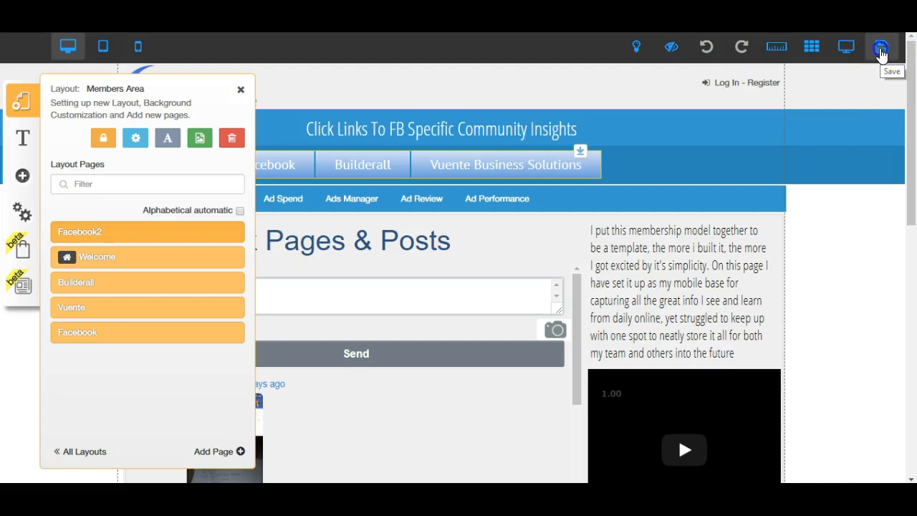